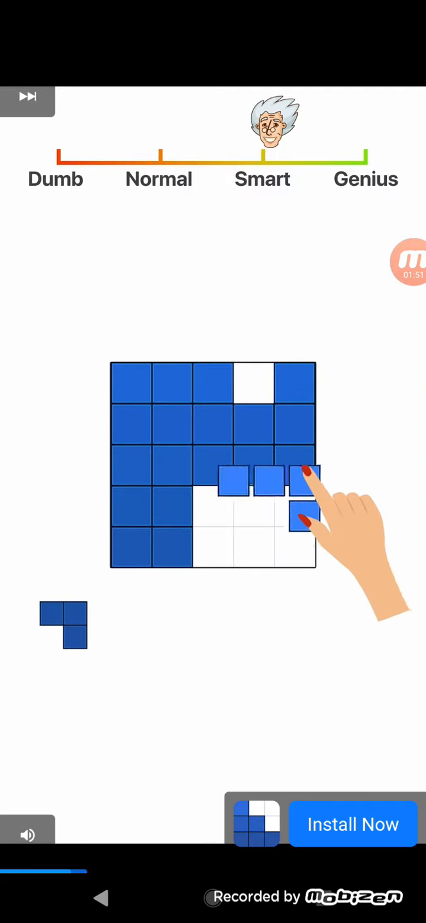
# - Place a block piece on the Blockudoku board, then follow the end card to 2248 Chip Connect's listing
pyautogui.moveTo(63, 625); pyautogui.dragTo(257, 385)
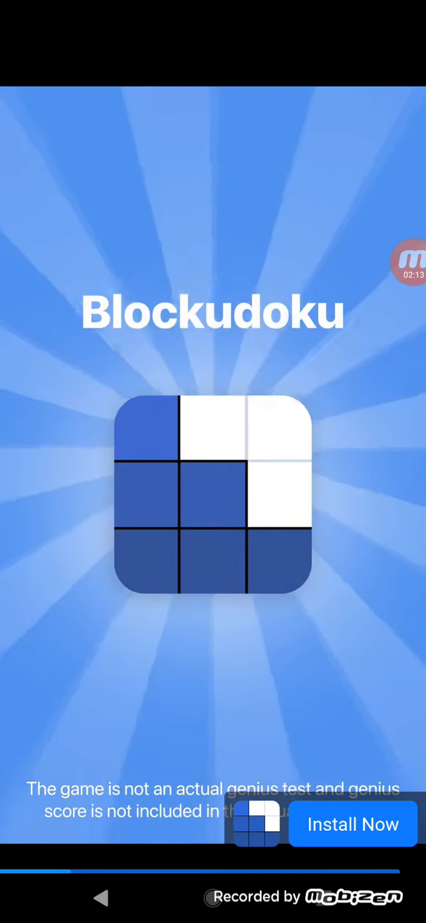
pyautogui.click(352, 823)
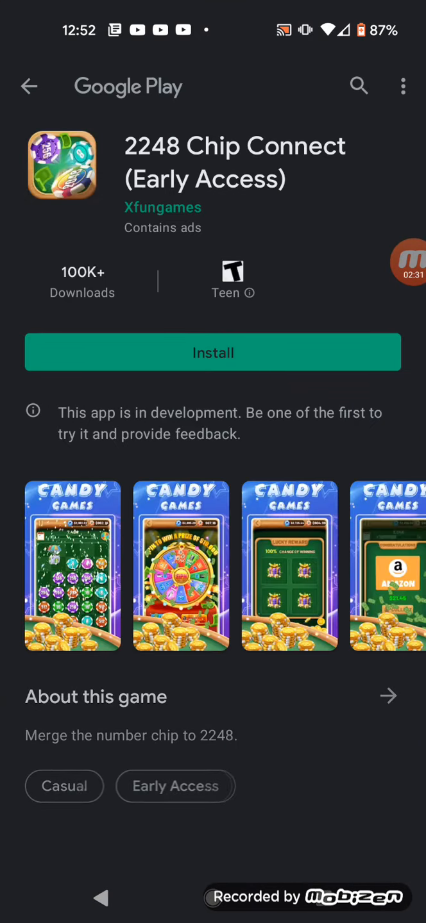
pyautogui.click(28, 87)
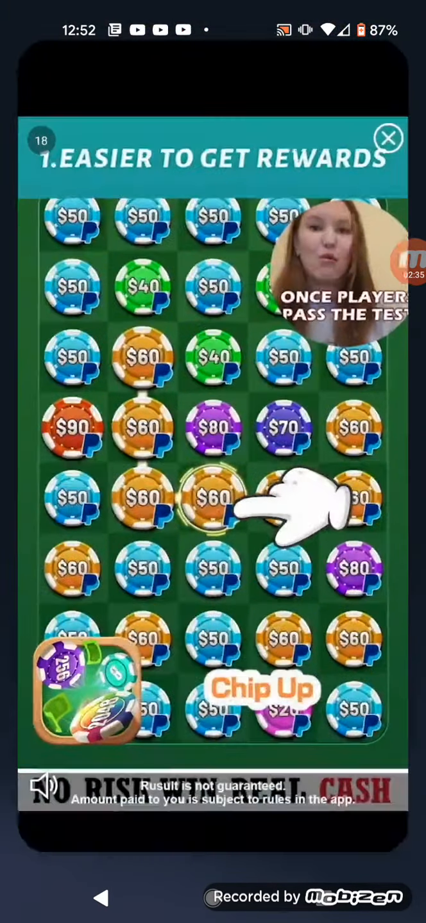
pyautogui.click(388, 139)
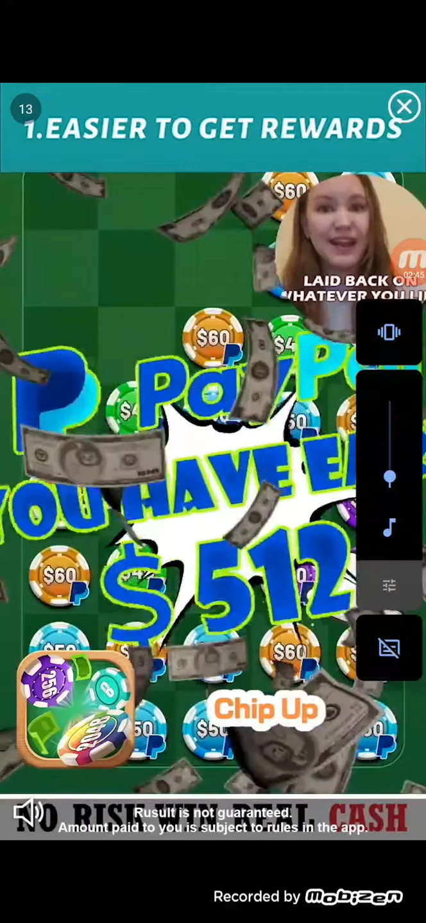
pyautogui.click(265, 709)
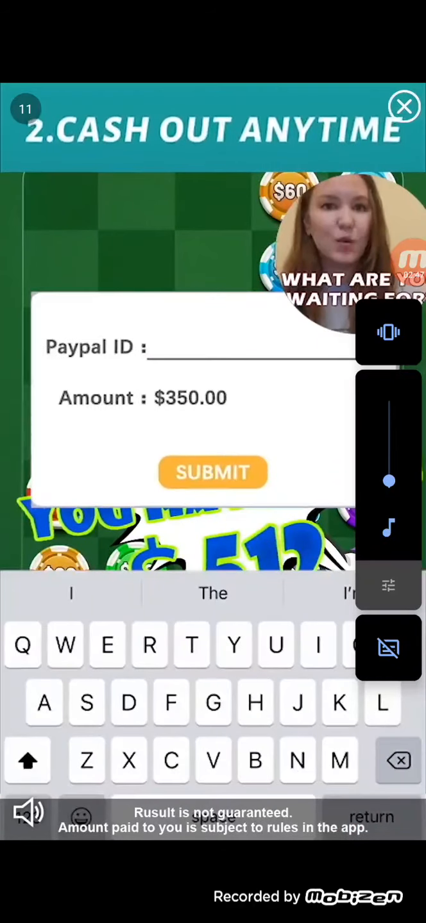
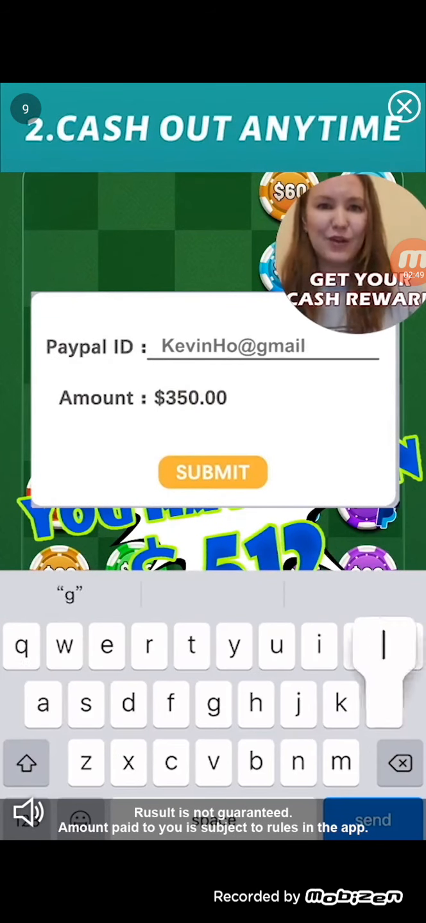
pyautogui.click(212, 472)
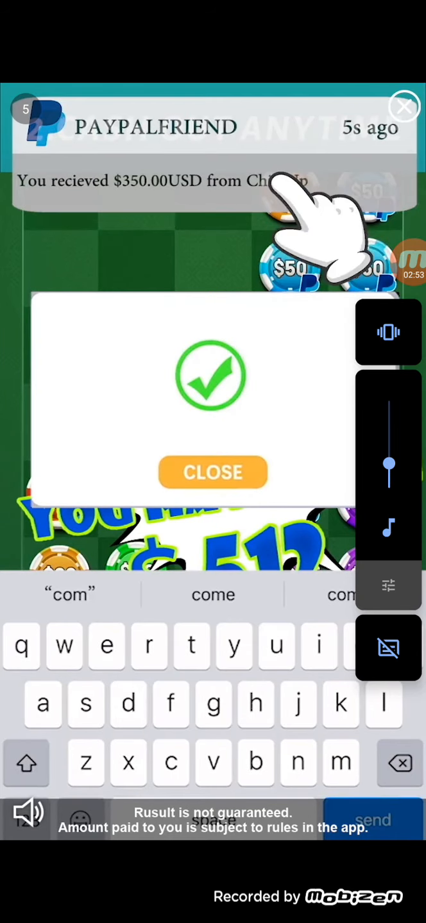
pyautogui.click(212, 473)
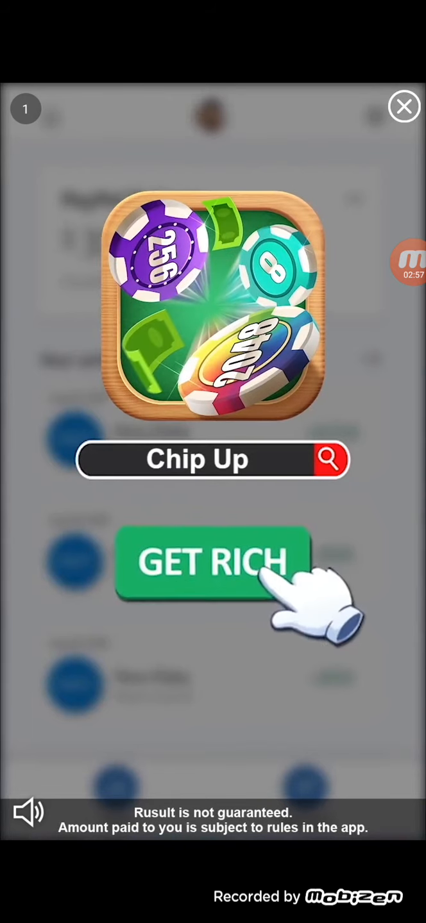
pyautogui.click(211, 563)
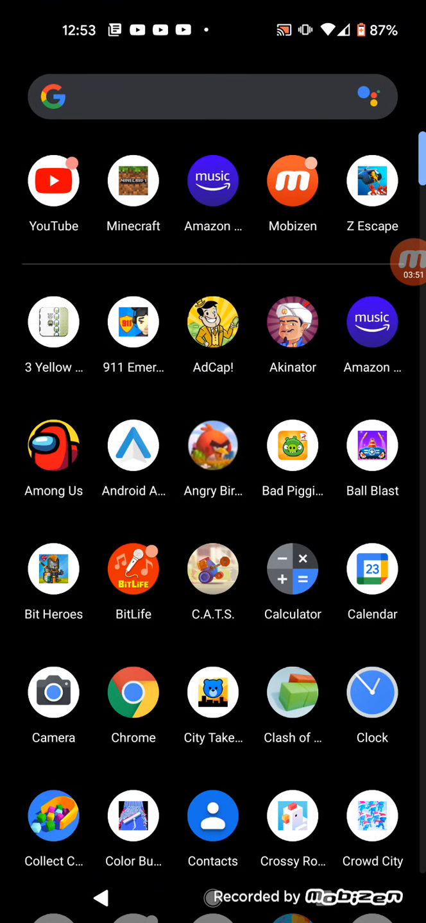
# - Scroll down the app drawer to reach the Jetpack Joyride icon
pyautogui.scroll(-3)
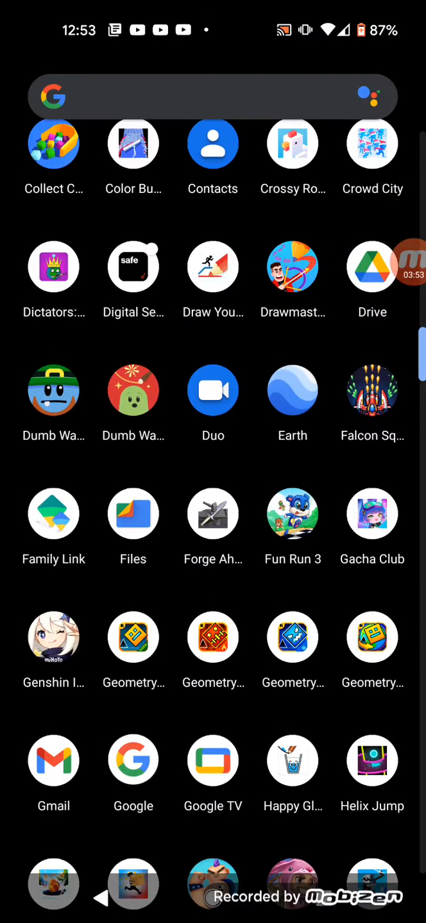
pyautogui.scroll(-3)
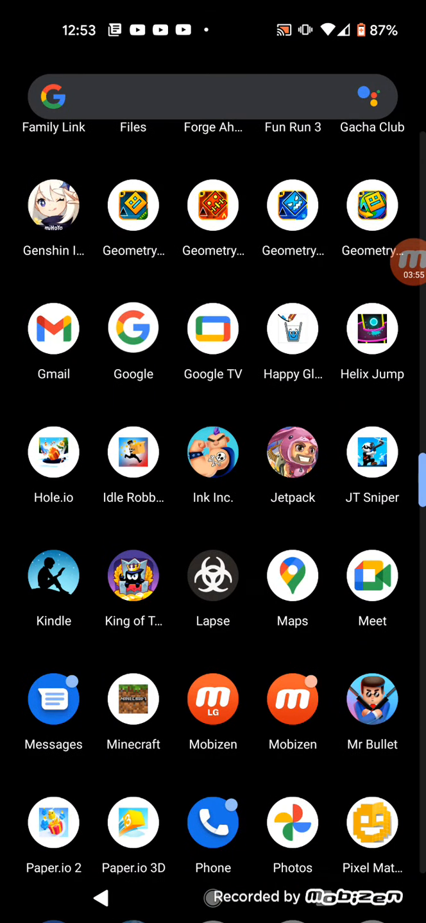
pyautogui.scroll(-3)
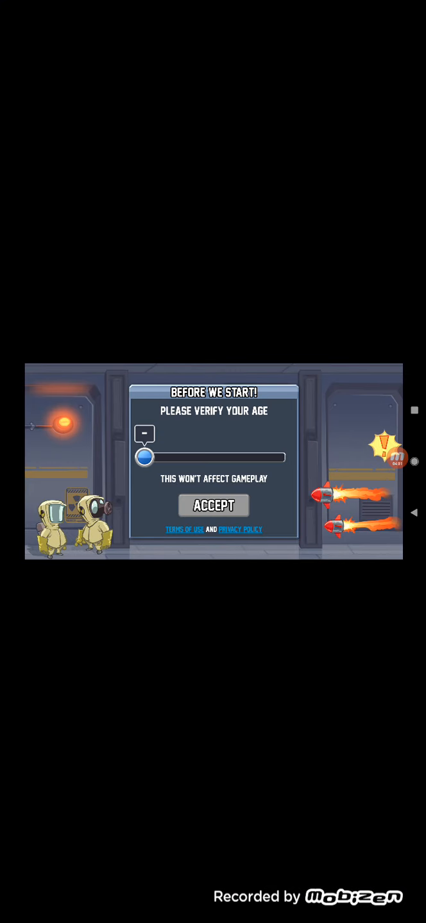
# - Move the age slider through 11, 80 and 10 before settling on 36
pyautogui.moveTo(144, 456); pyautogui.dragTo(159, 456)
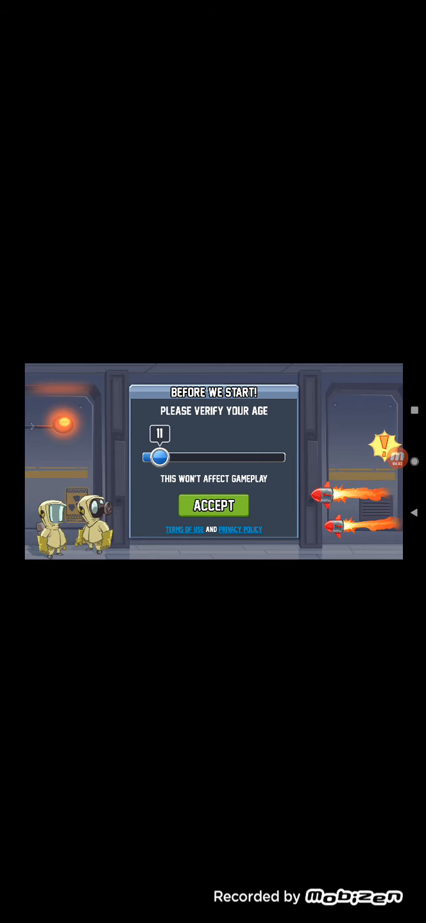
pyautogui.moveTo(159, 457); pyautogui.dragTo(256, 457)
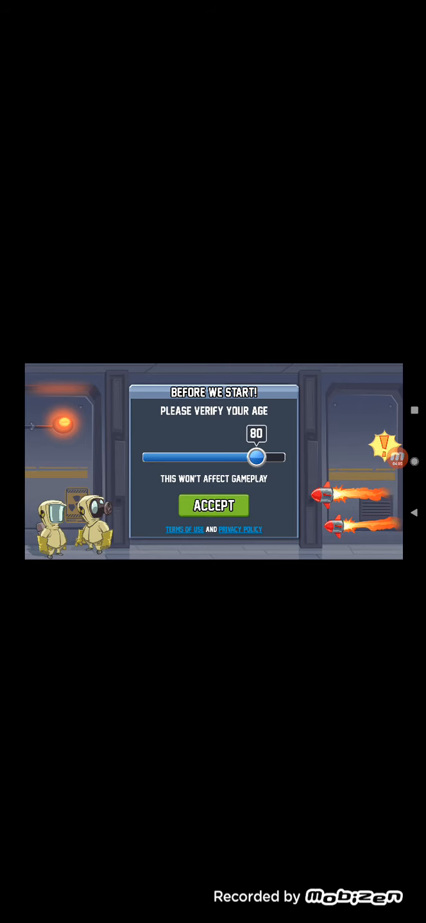
pyautogui.moveTo(256, 457); pyautogui.dragTo(148, 457)
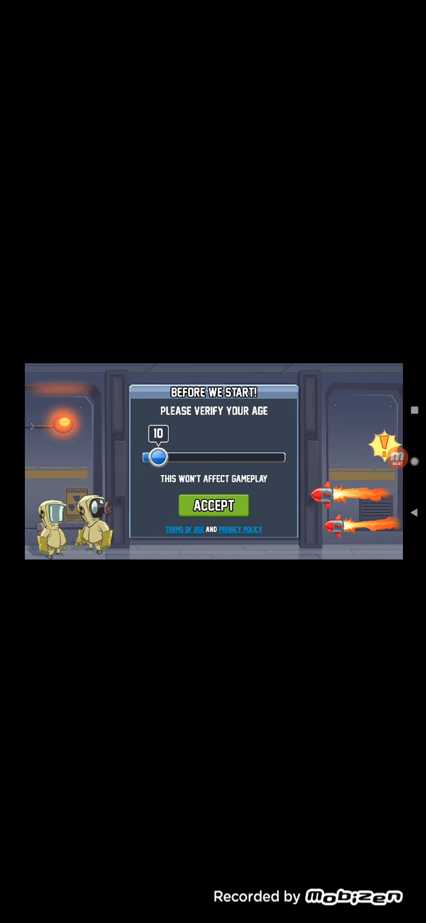
pyautogui.moveTo(151, 457); pyautogui.dragTo(195, 458)
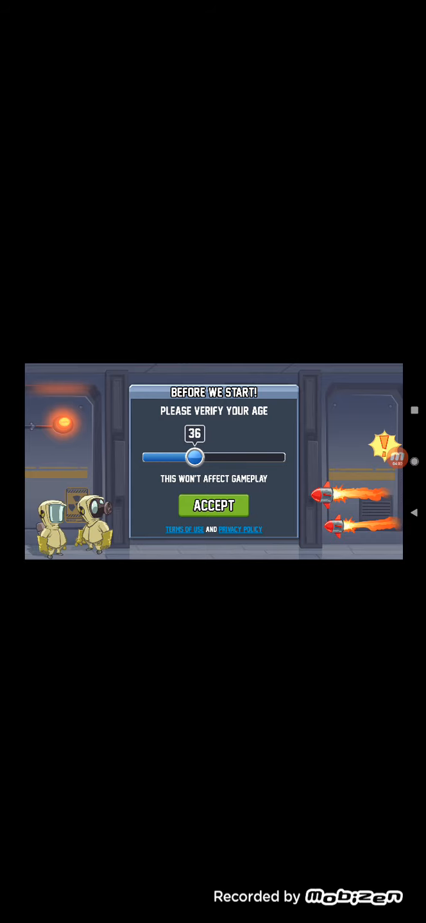
# - Accept the age of 36 and acknowledge the cloud save migration notice
pyautogui.click(213, 505)
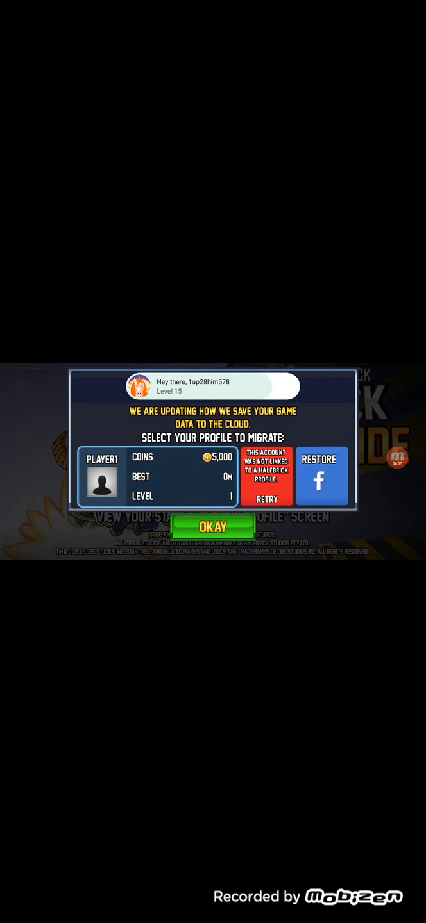
pyautogui.click(212, 527)
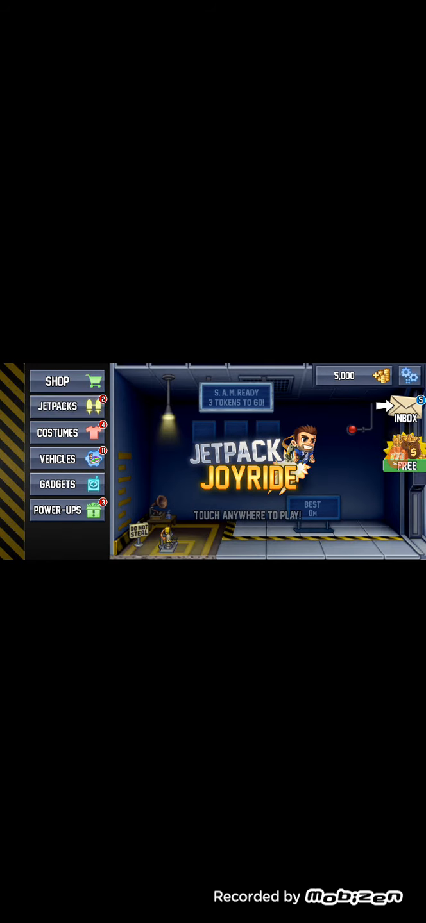
# - Browse the Jetpacks store in the side menu, then leave it
pyautogui.click(56, 406)
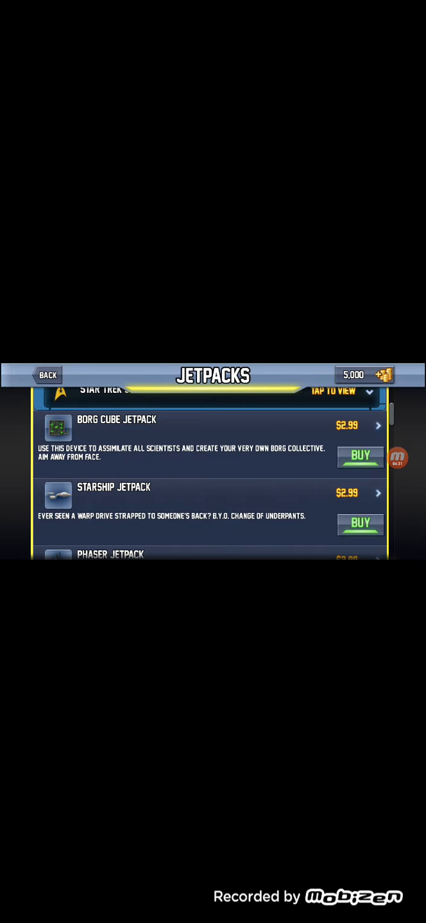
pyautogui.click(45, 375)
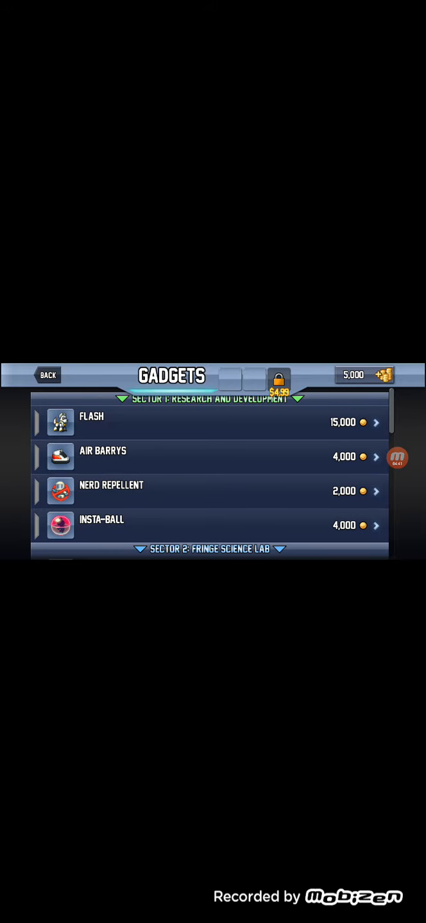
# - Leave the Gadgets store and start a run, flying to 571 m with 46 coins
pyautogui.click(47, 375)
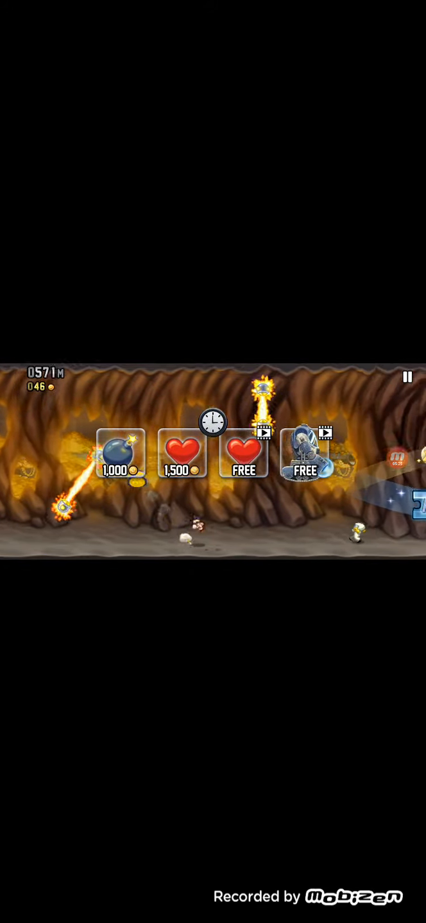
pyautogui.click(407, 377)
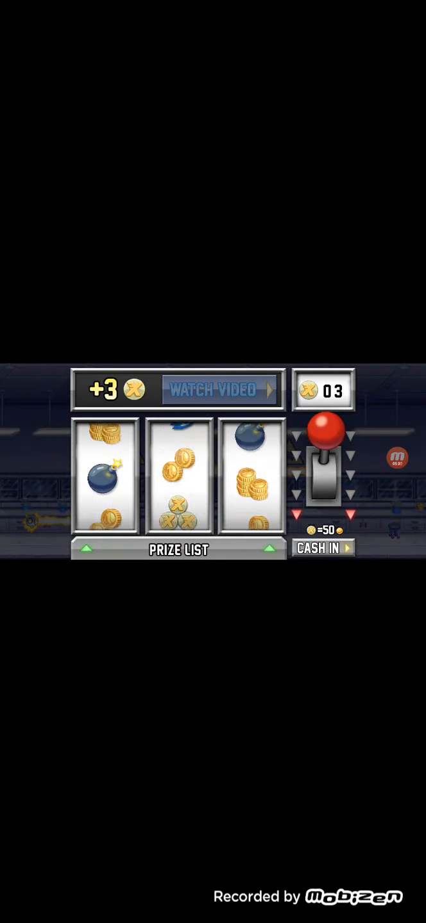
# - Spin the slot machine with every available token until the 5 quick revives reward appears
pyautogui.click(324, 471)
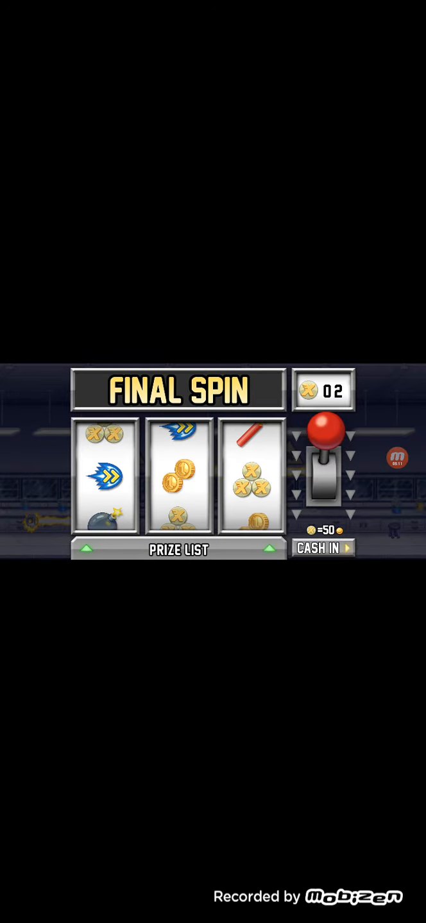
pyautogui.click(325, 449)
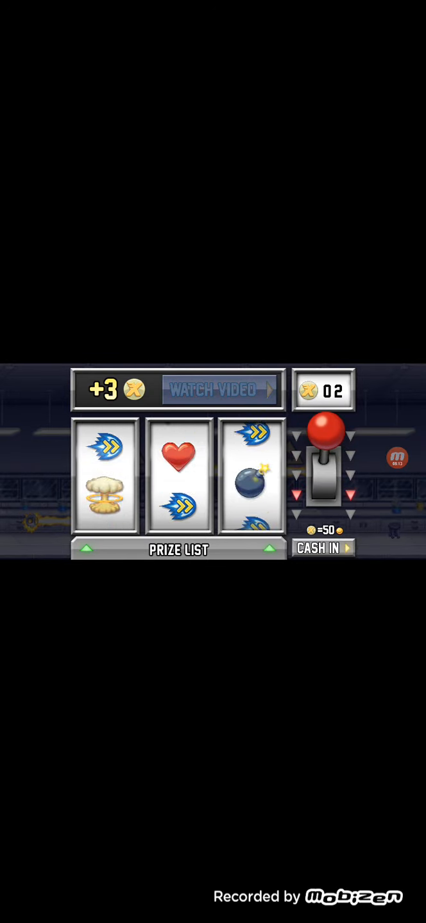
pyautogui.click(324, 461)
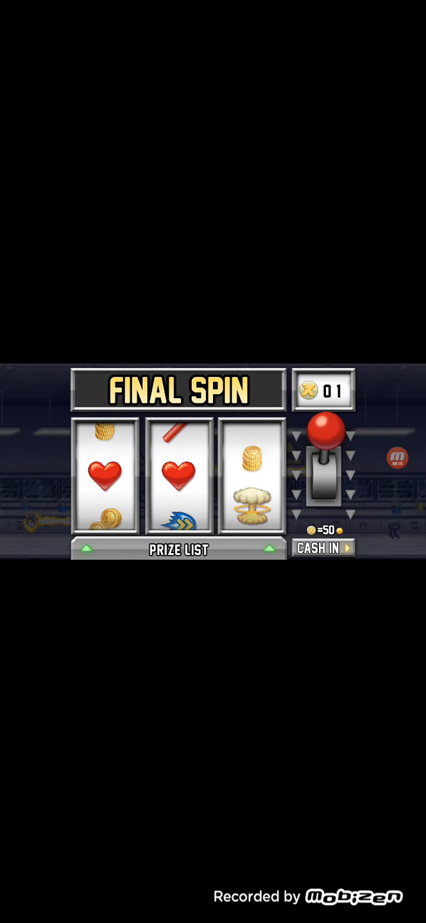
pyautogui.click(325, 468)
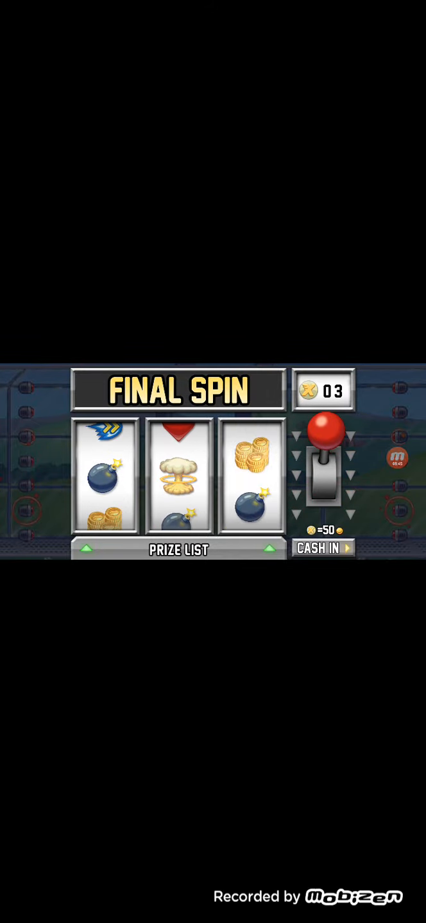
pyautogui.click(324, 432)
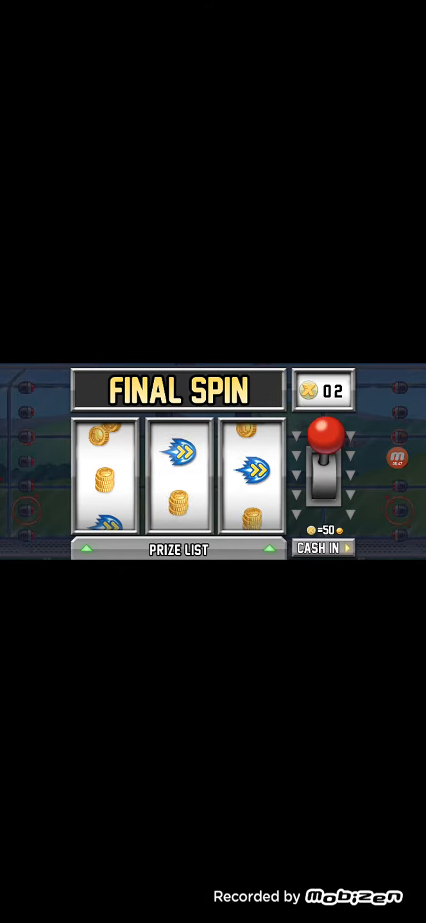
pyautogui.click(323, 462)
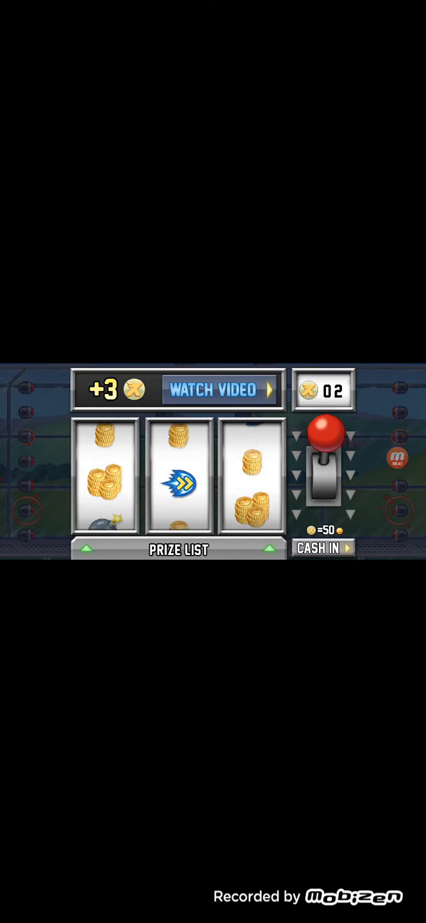
pyautogui.click(323, 468)
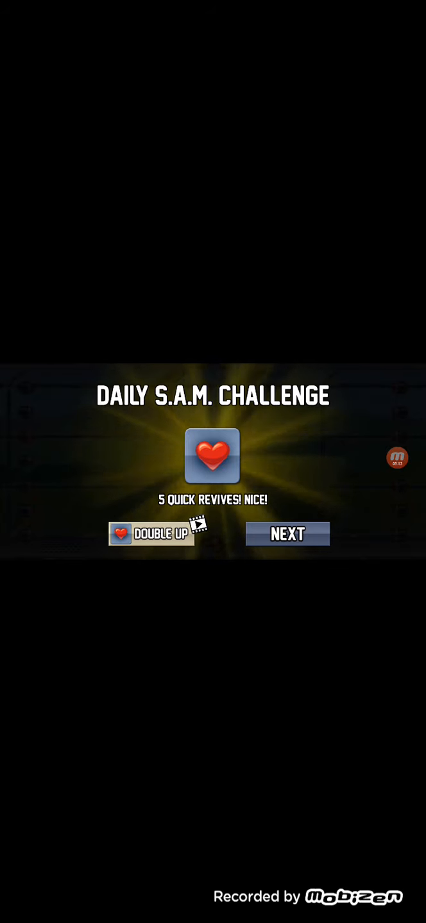
# - Move past the Daily S.A.M. Challenge and the Learner level 2, 200-coin rewards
pyautogui.click(287, 533)
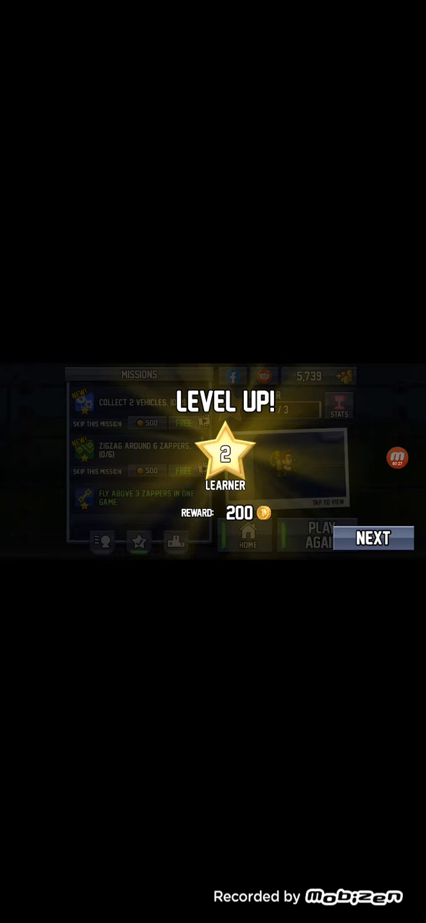
pyautogui.click(372, 538)
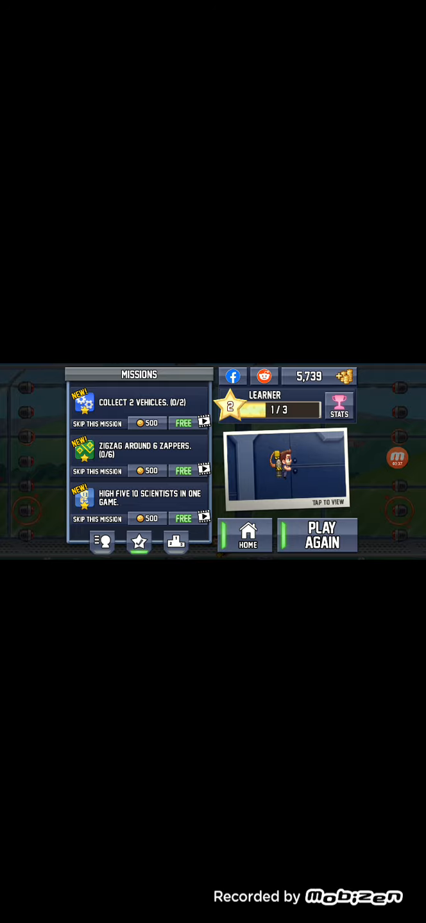
pyautogui.click(317, 536)
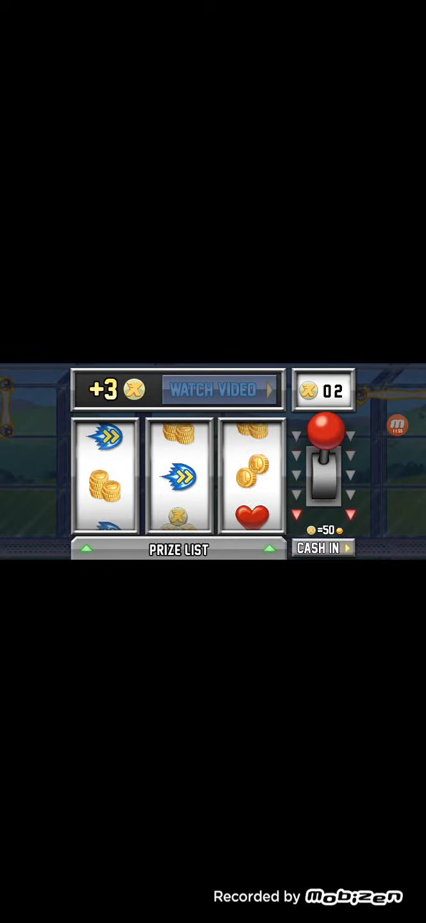
# - Spin the slot machine and move on from the 2,351 m, 366-coin results
pyautogui.click(324, 468)
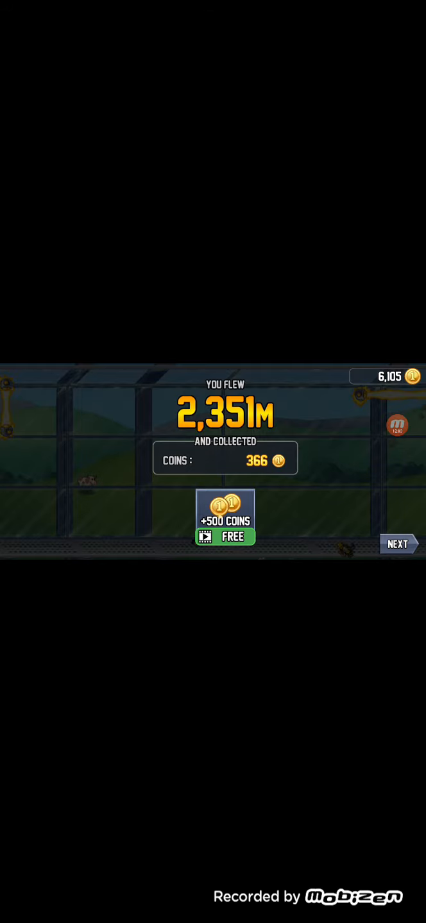
pyautogui.click(397, 544)
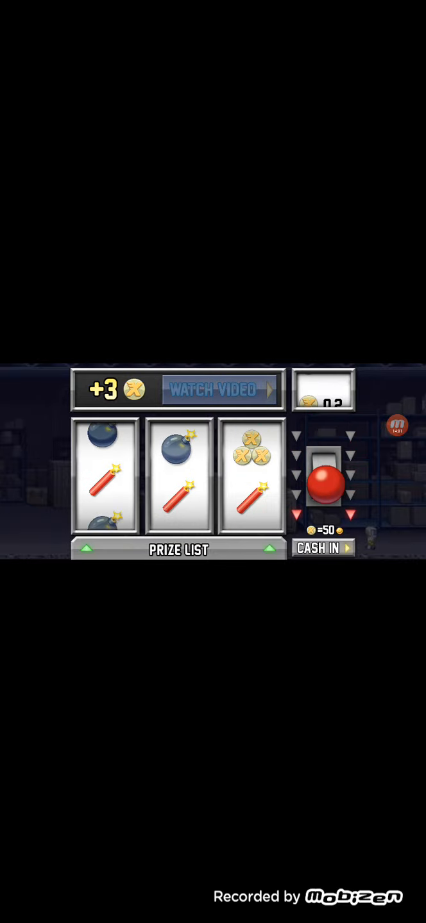
# - Spin the slot machine reels, then continue past the run results to the missions summary
pyautogui.click(327, 482)
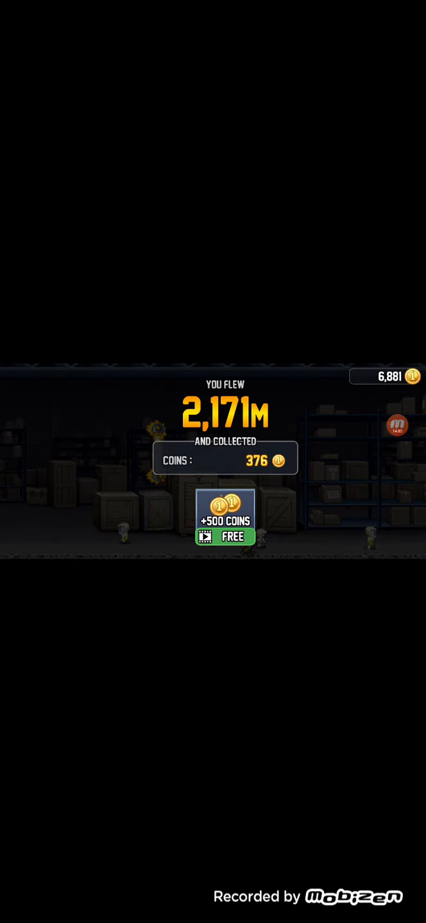
pyautogui.click(225, 519)
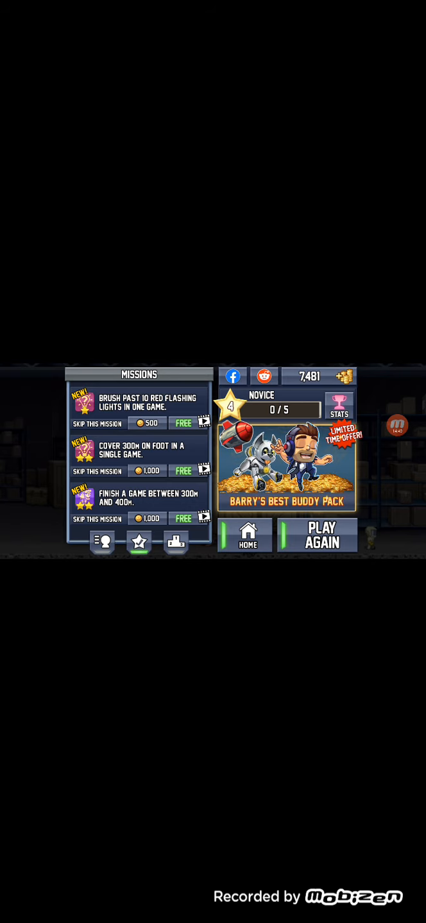
pyautogui.click(316, 536)
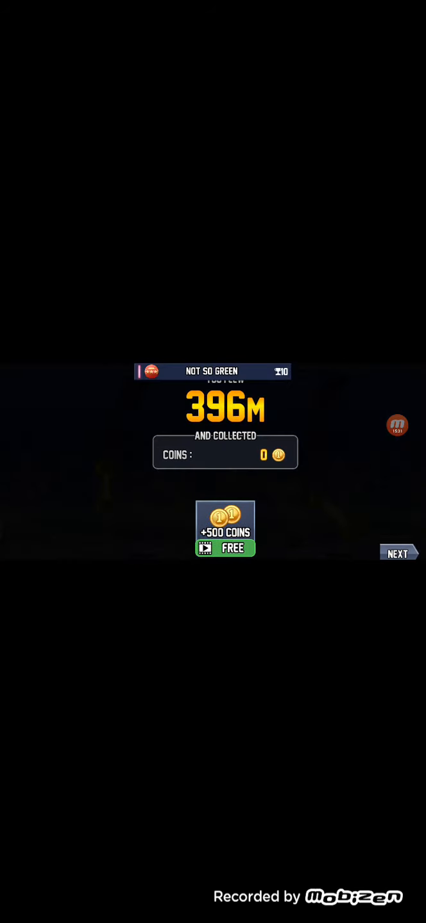
# - Continue past the 396 m distance results to the Missions panel
pyautogui.click(396, 553)
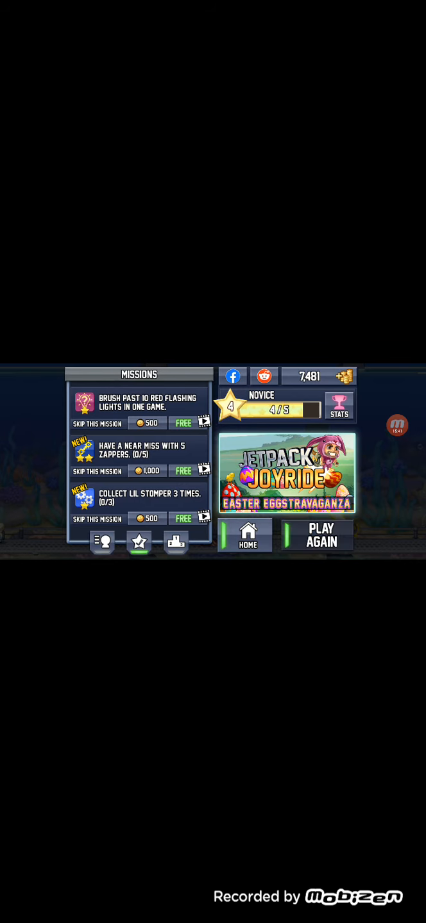
# - Play a 182 m run, close the Strong Arm Machine Bundle offer, and start another run
pyautogui.click(318, 535)
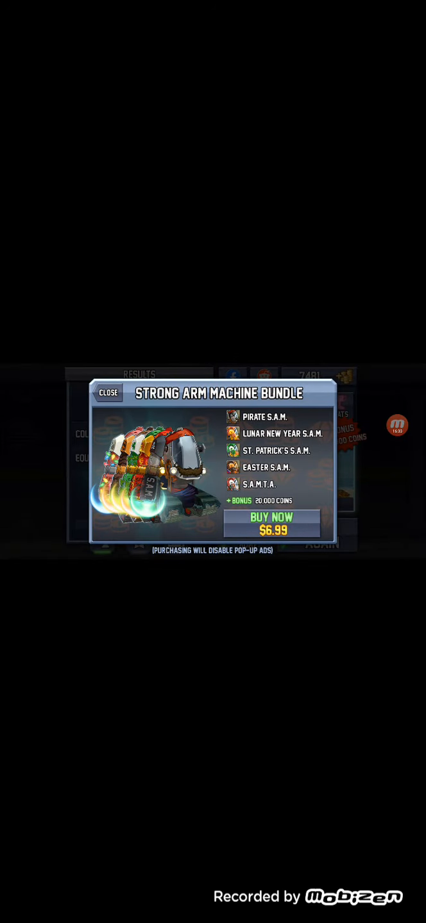
pyautogui.click(107, 392)
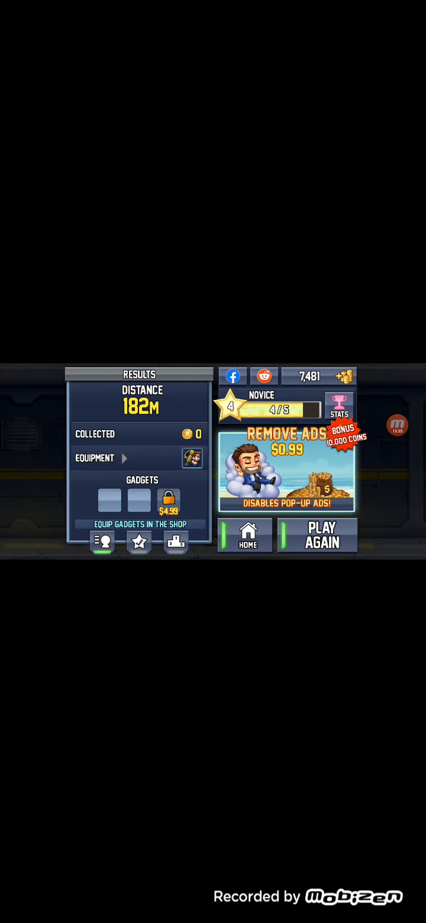
pyautogui.click(322, 536)
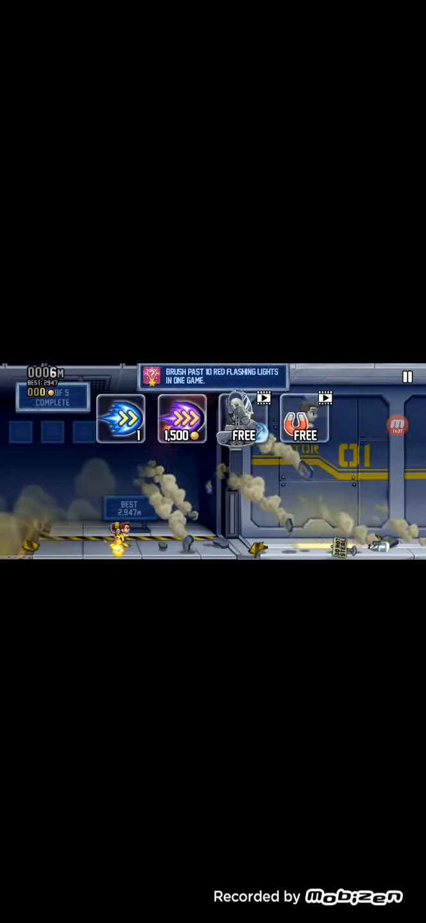